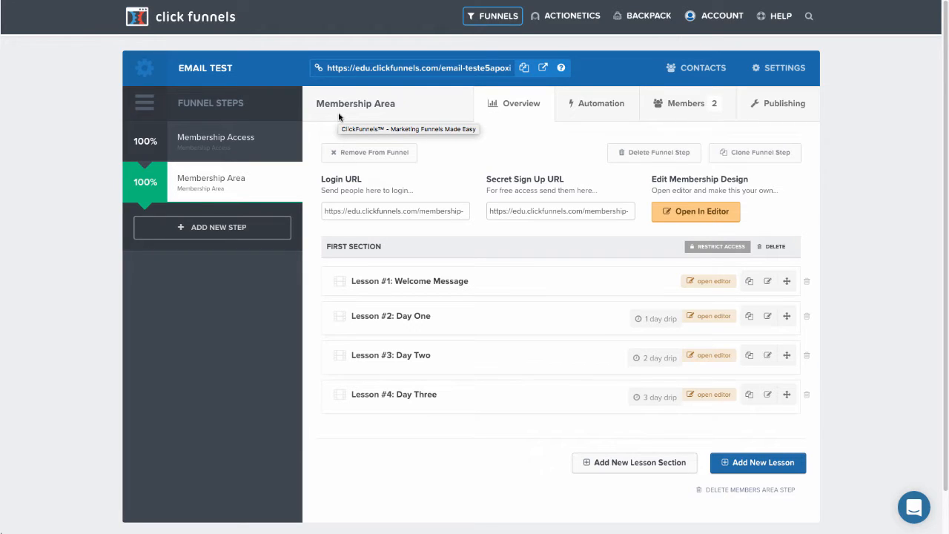
mouse_move(522, 170)
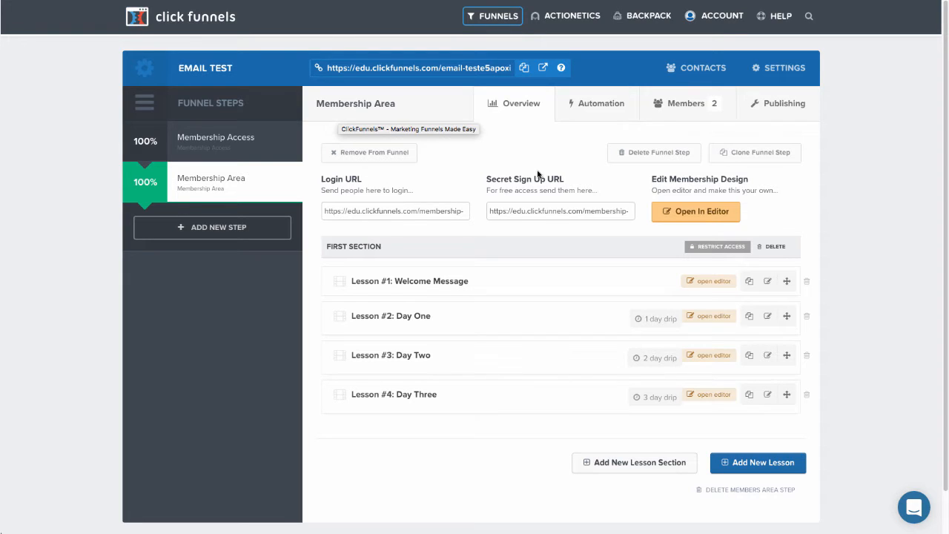
mouse_move(510, 310)
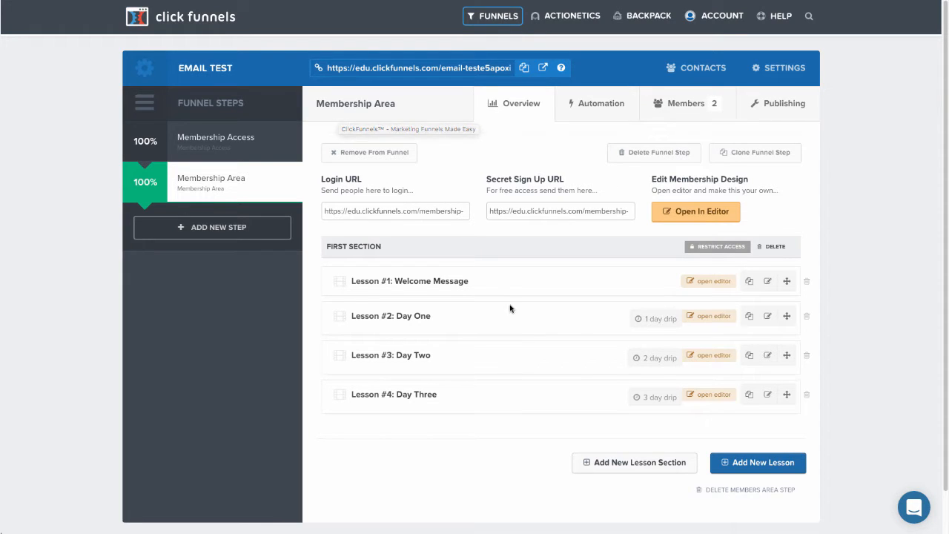
mouse_move(660, 340)
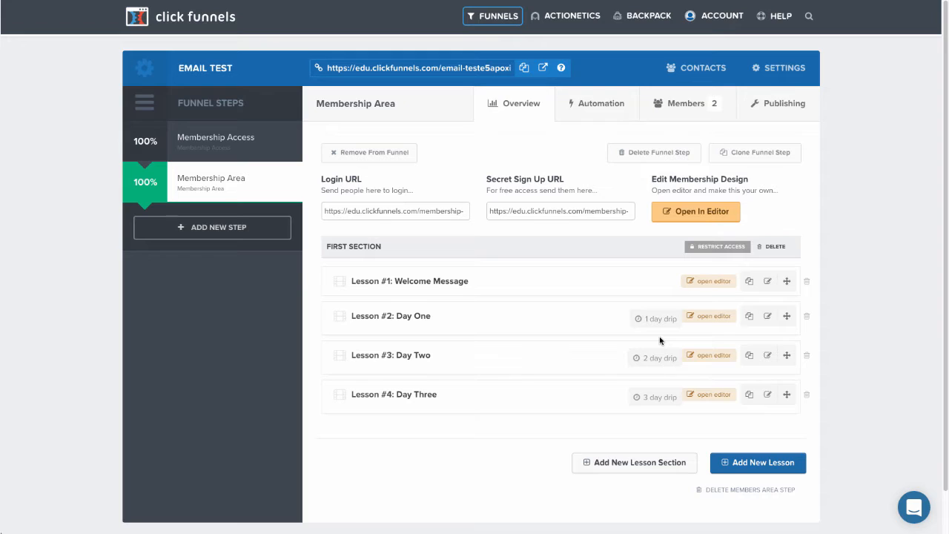
mouse_move(448, 327)
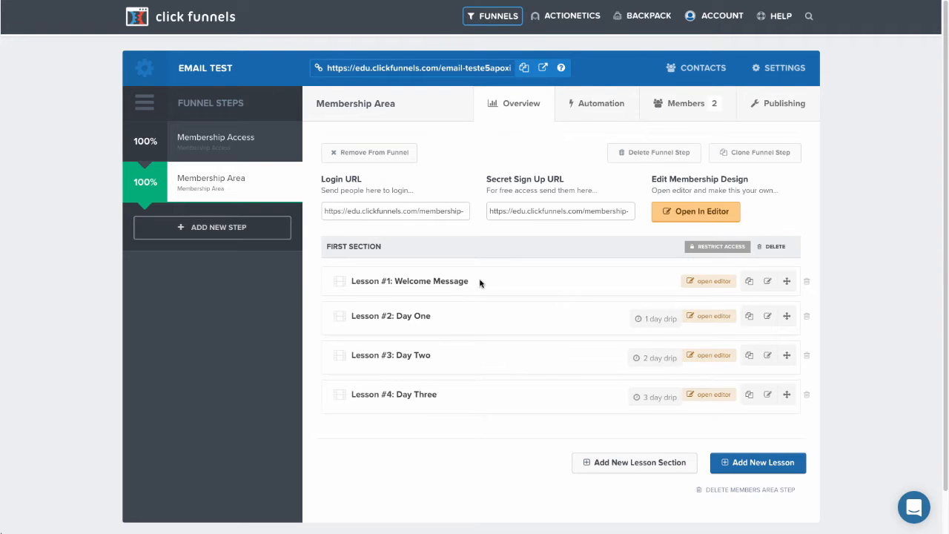
mouse_move(463, 279)
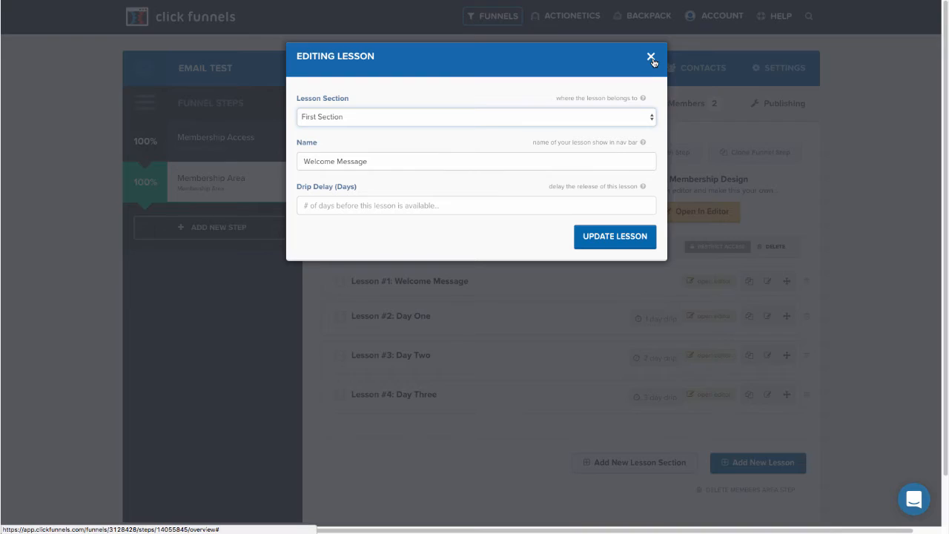
Leave the lesson settings unchanged and go to Actionetics to view the email lists.
left_click(651, 56)
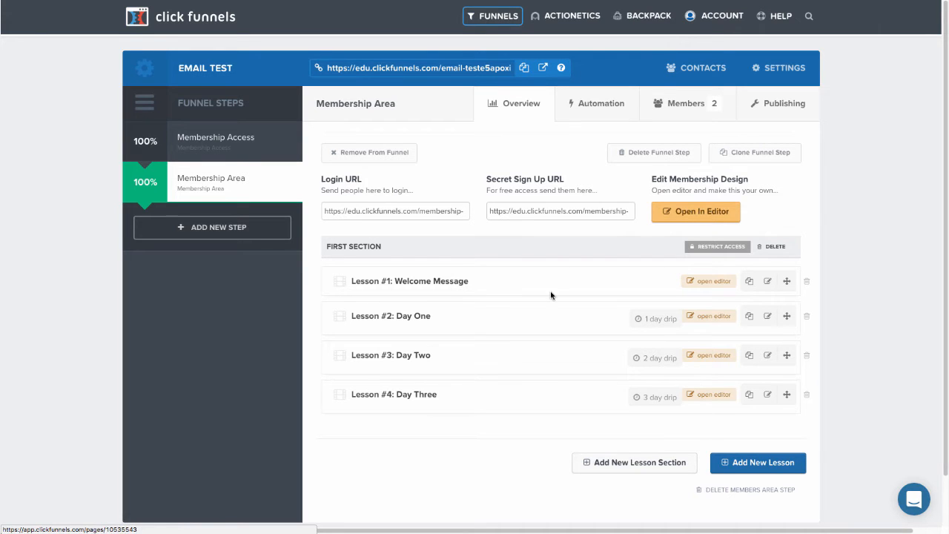
mouse_move(575, 329)
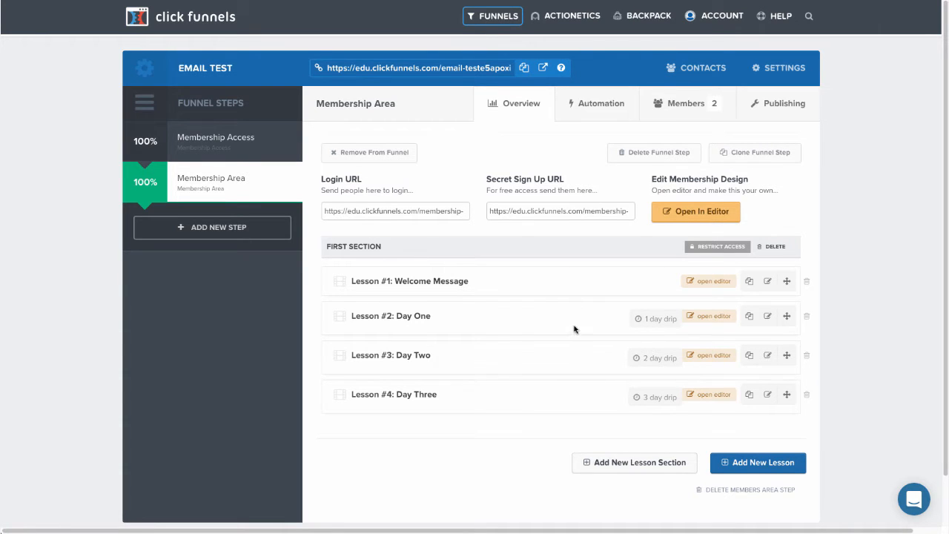
mouse_move(660, 319)
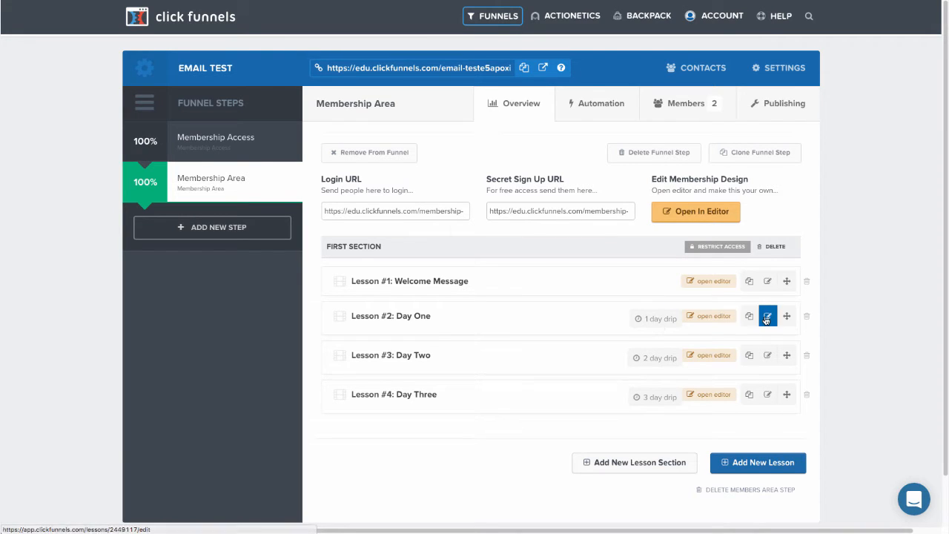
left_click(768, 316)
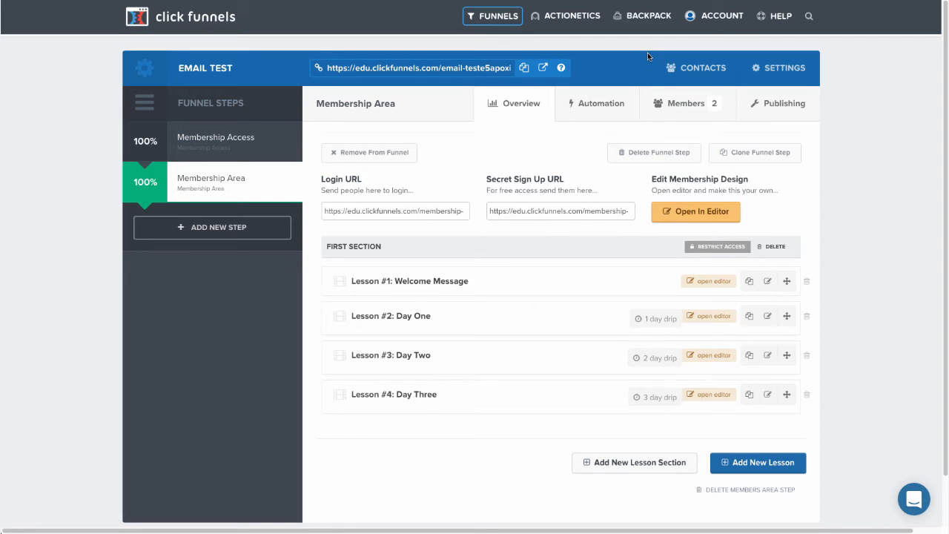
mouse_move(613, 83)
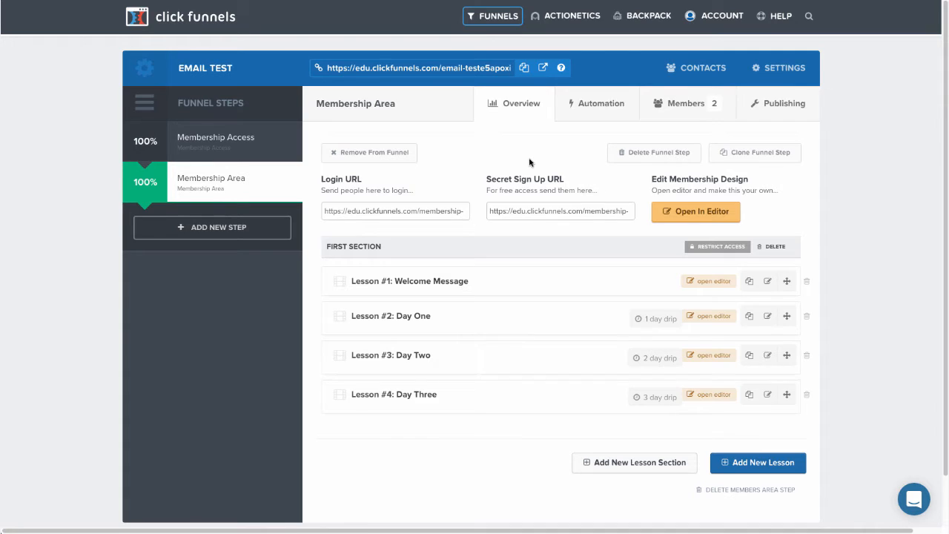
left_click(564, 15)
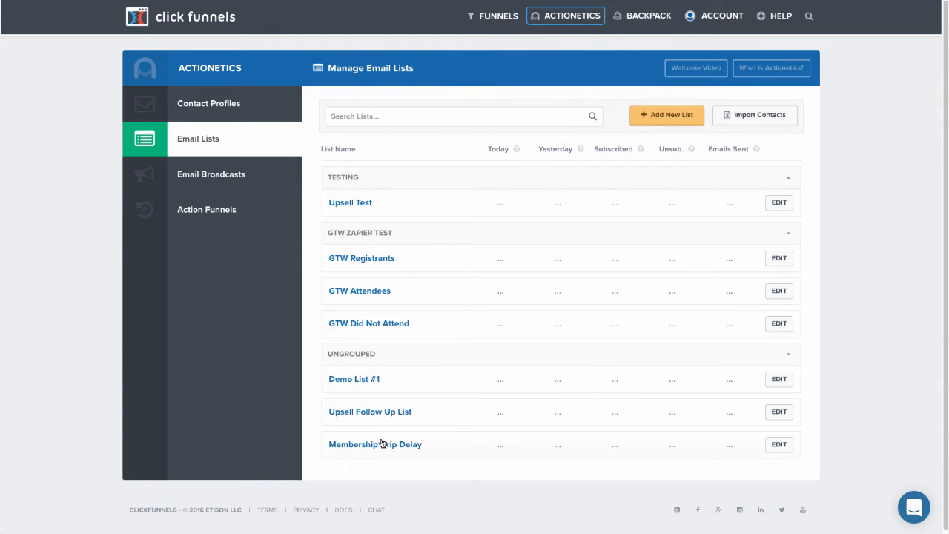
mouse_move(374, 445)
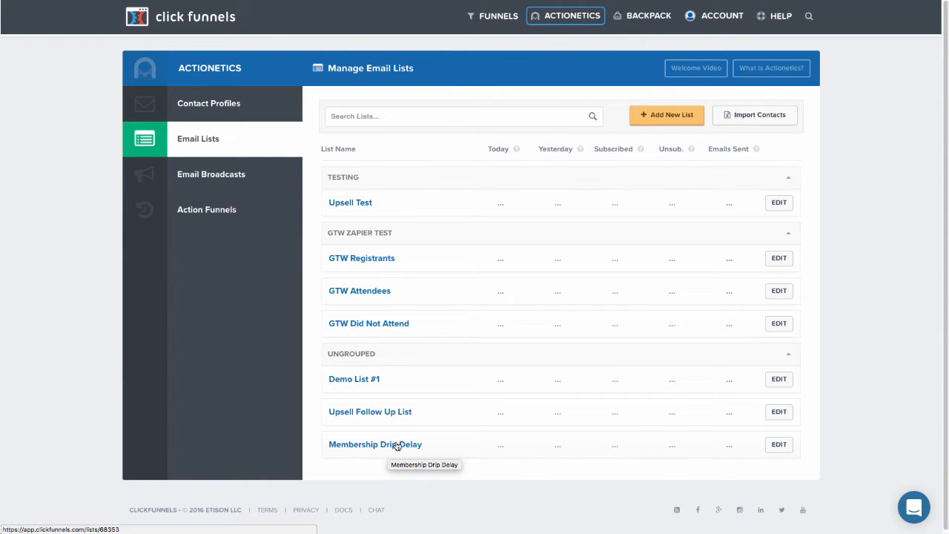
mouse_move(399, 463)
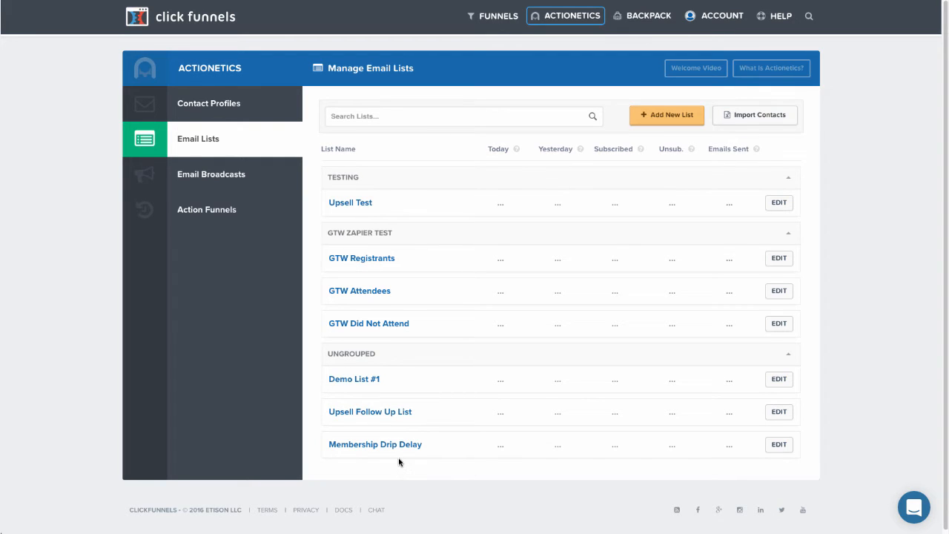
mouse_move(367, 27)
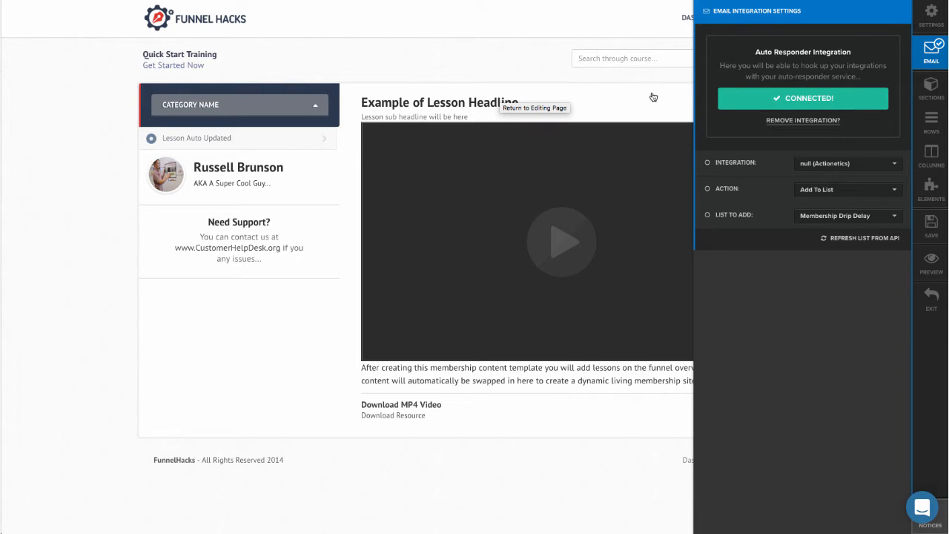
mouse_move(935, 52)
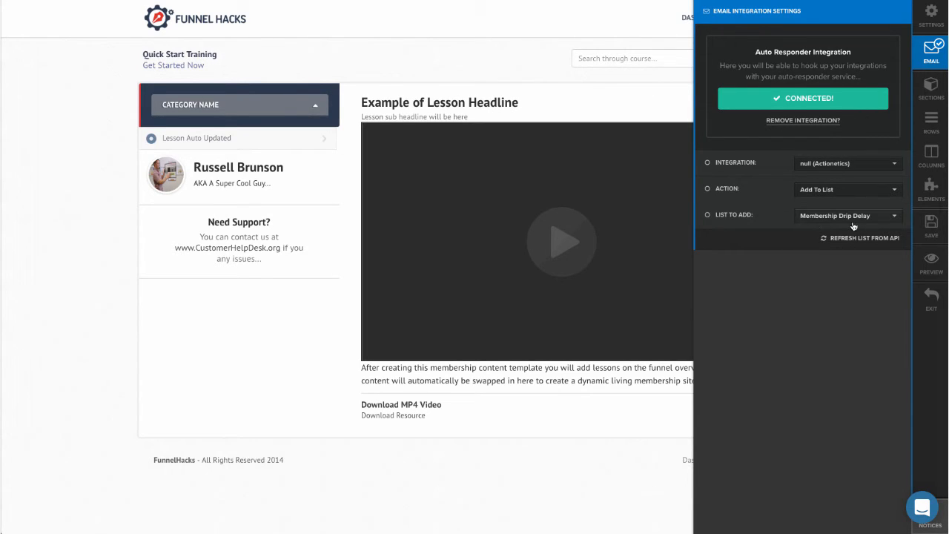
mouse_move(868, 223)
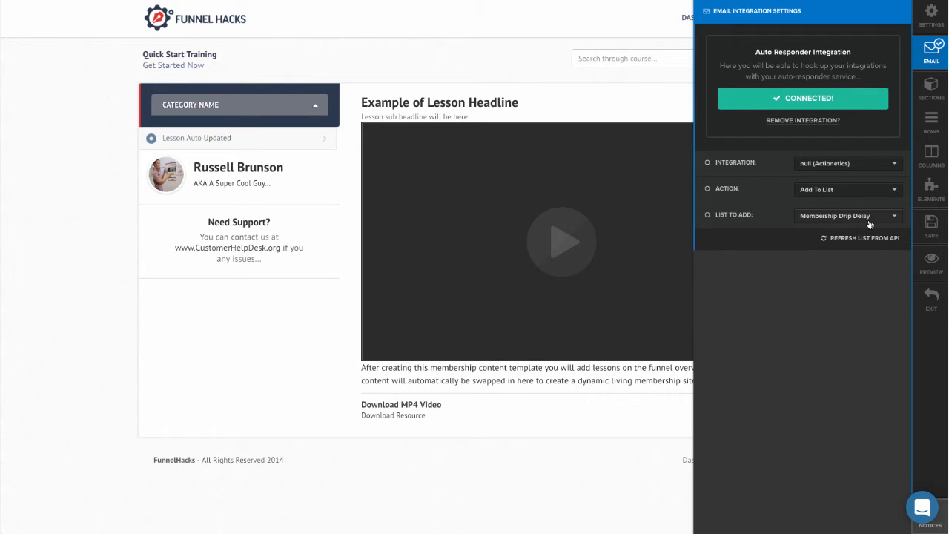
mouse_move(848, 220)
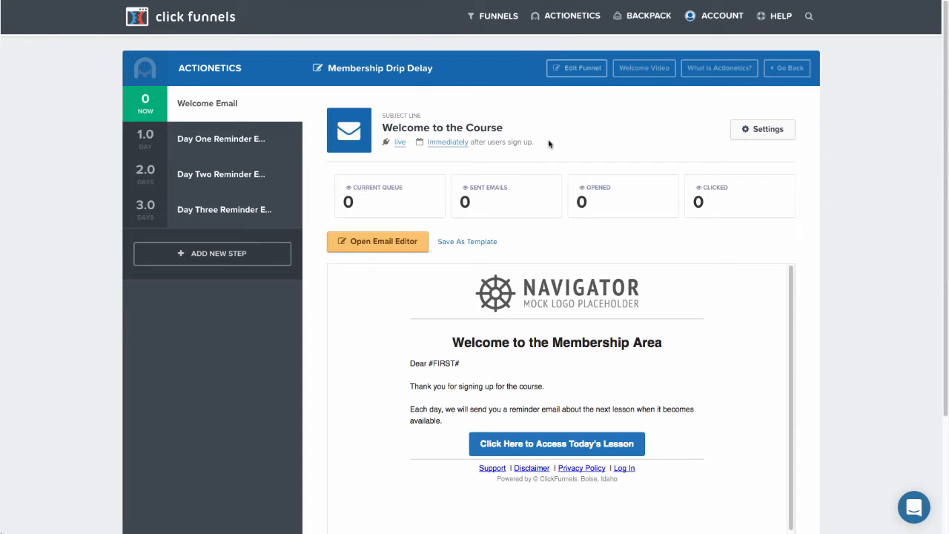
mouse_move(379, 68)
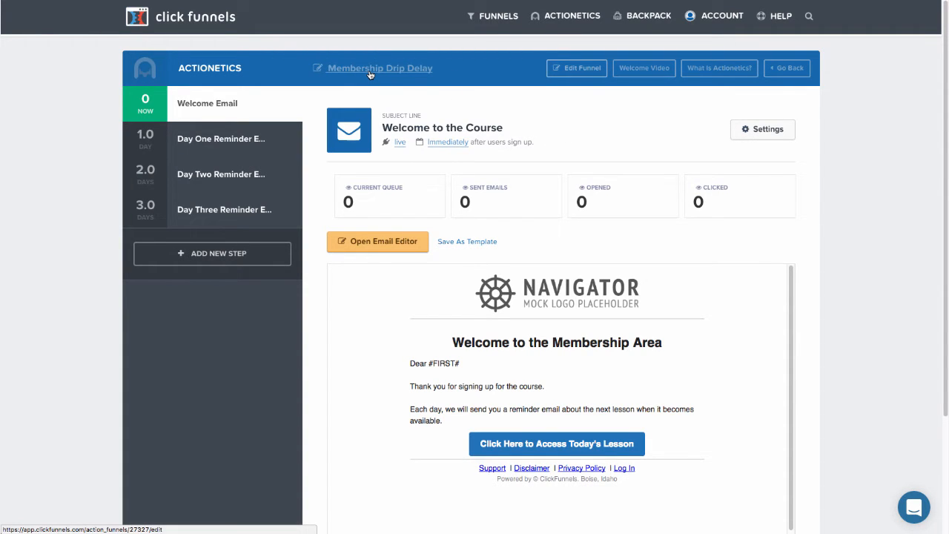
Bring up the Membership Drip Delay action funnel's name and Lists settings.
left_click(379, 68)
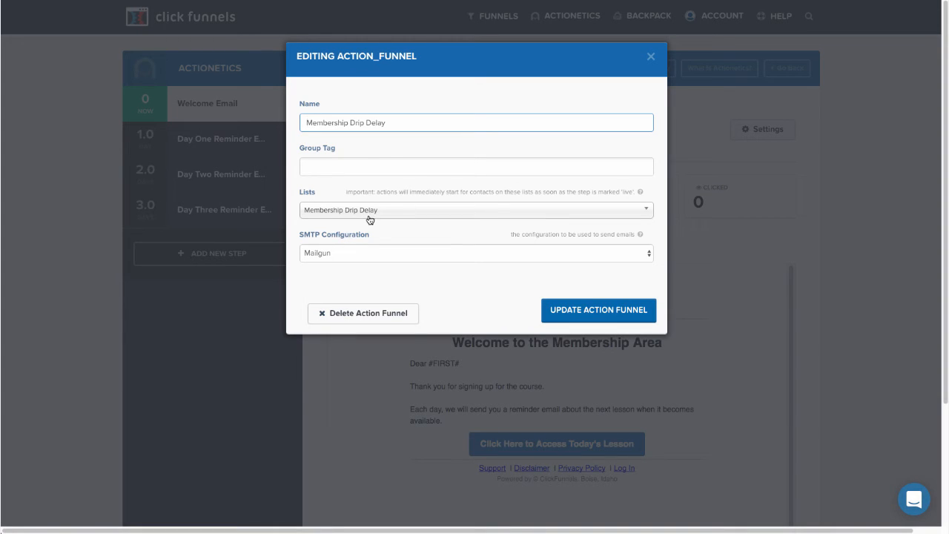
mouse_move(362, 220)
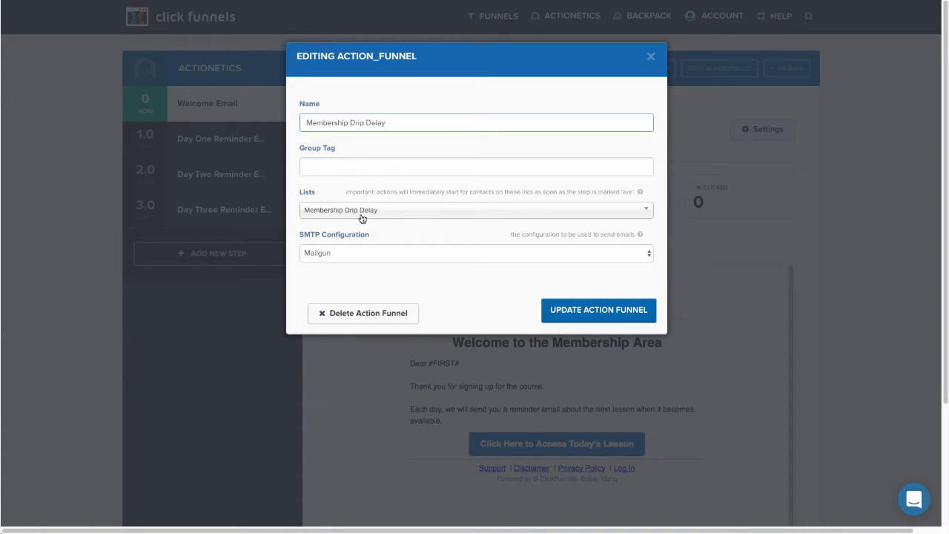
mouse_move(451, 222)
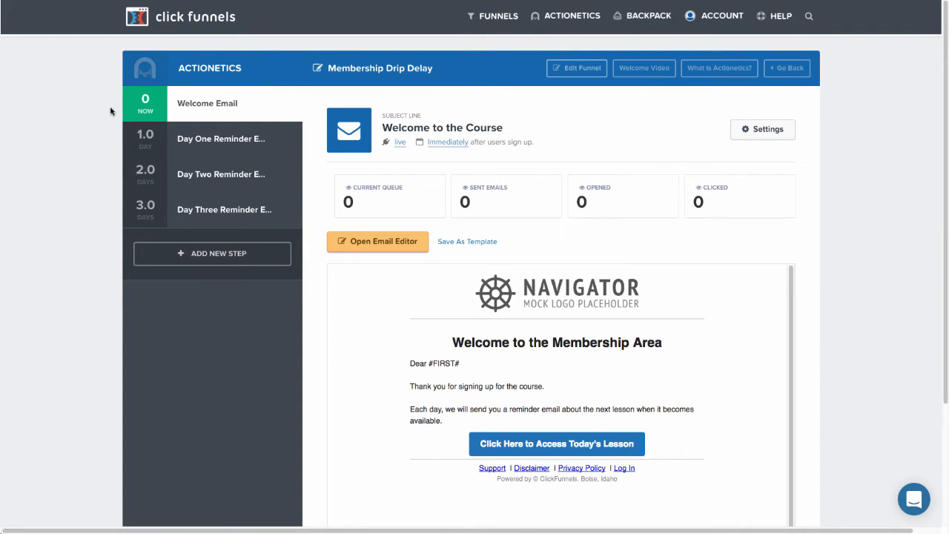
mouse_move(89, 157)
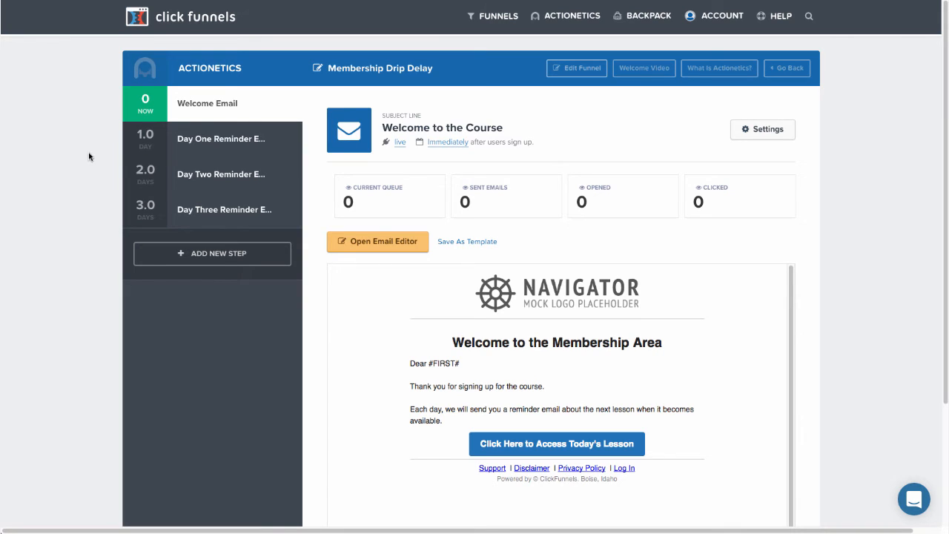
mouse_move(94, 184)
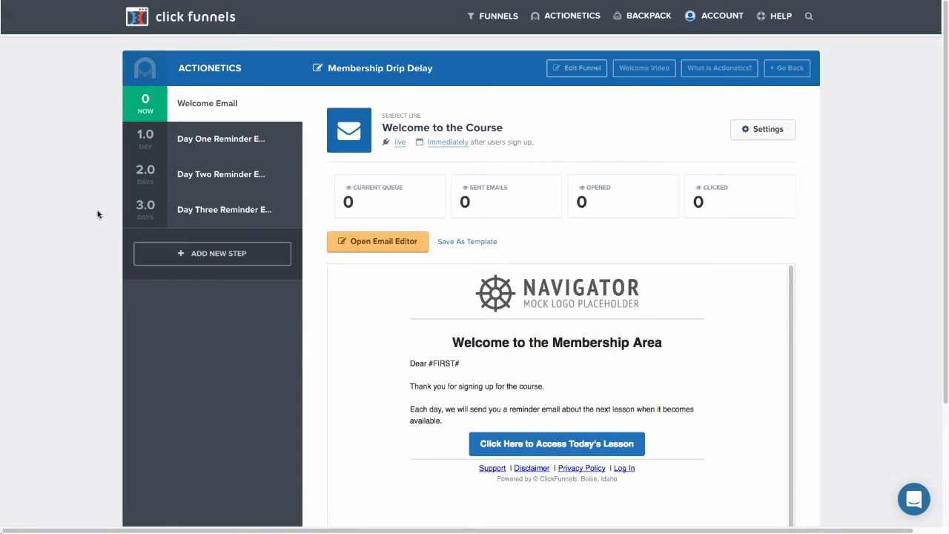
mouse_move(98, 300)
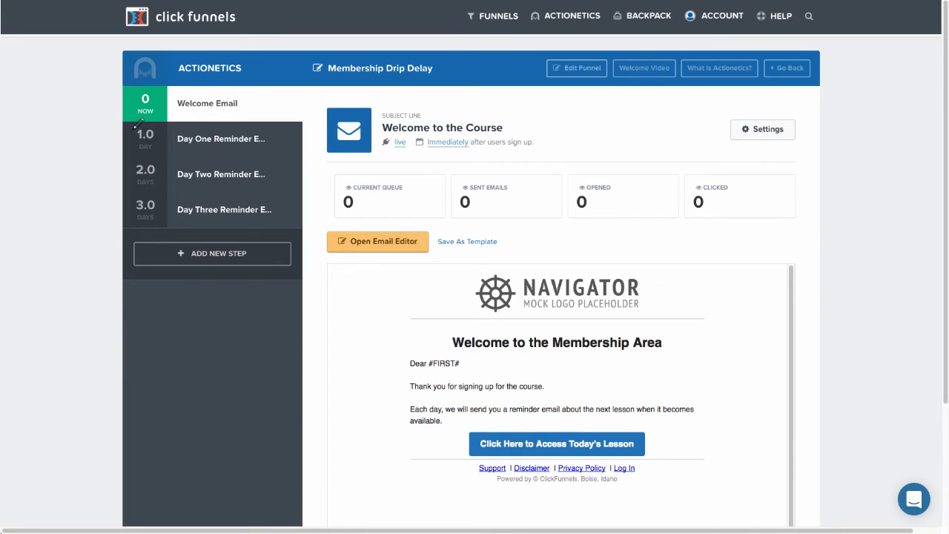
mouse_move(303, 121)
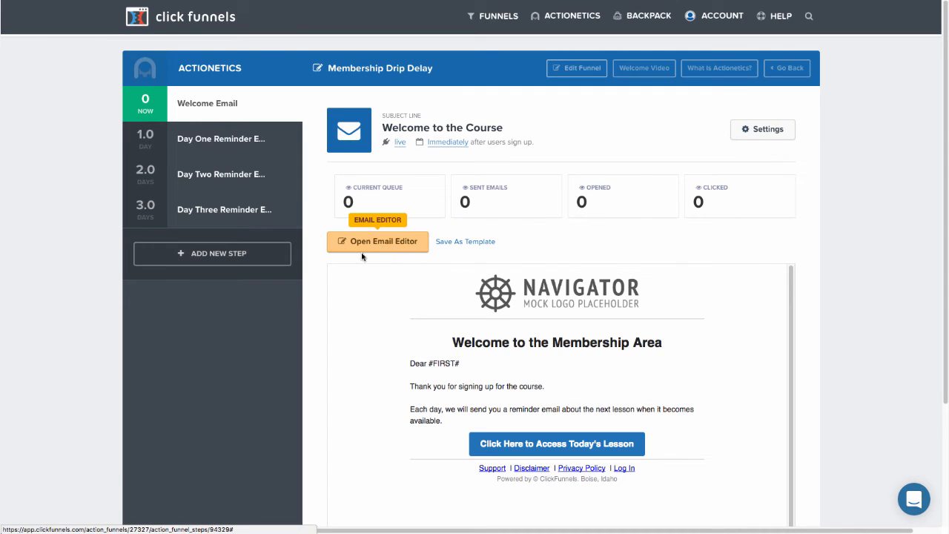
left_click(377, 241)
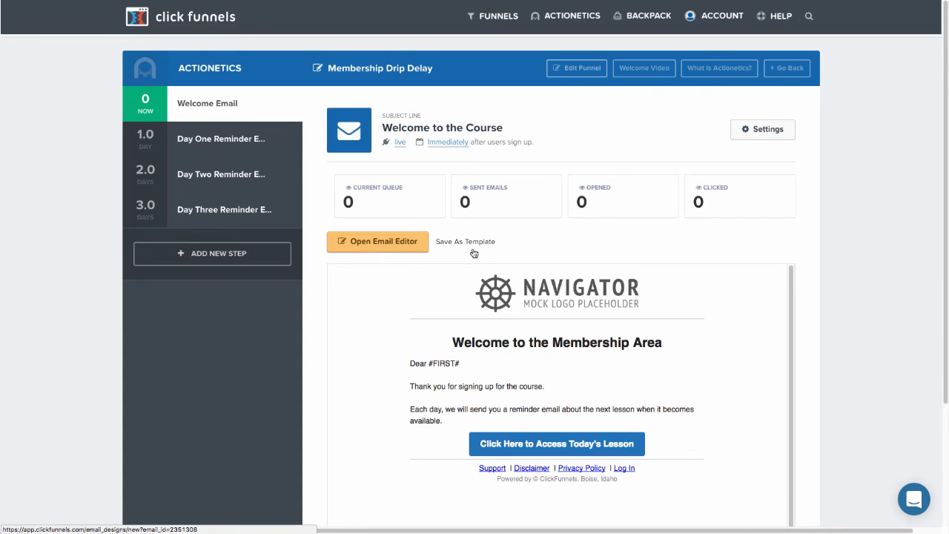
mouse_move(467, 249)
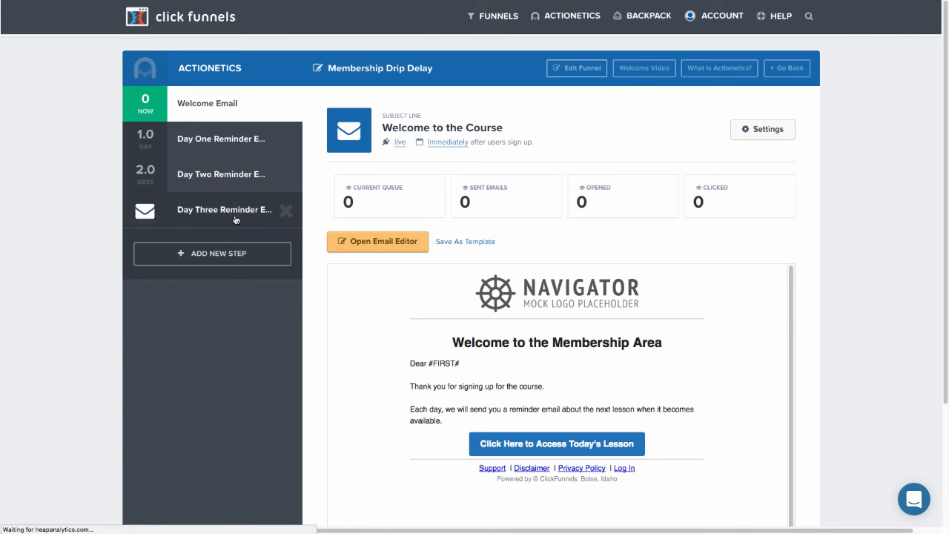
left_click(224, 209)
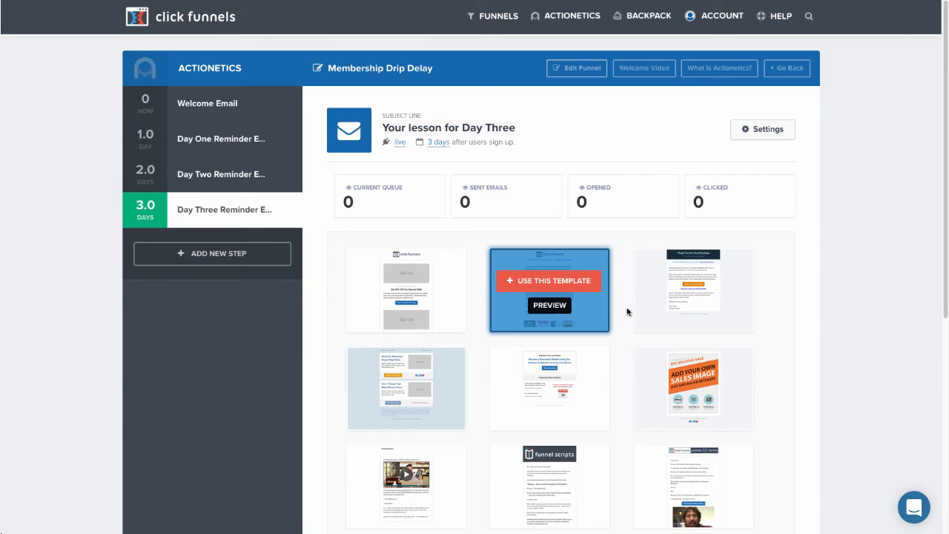
Reveal the Day Three reminder email preview and its empty rules section.
scroll("down", 3)
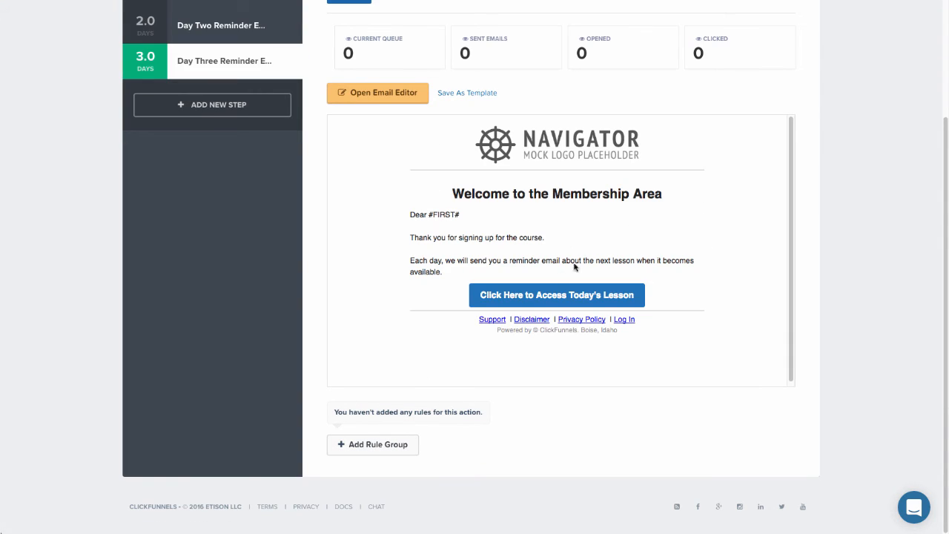
mouse_move(394, 166)
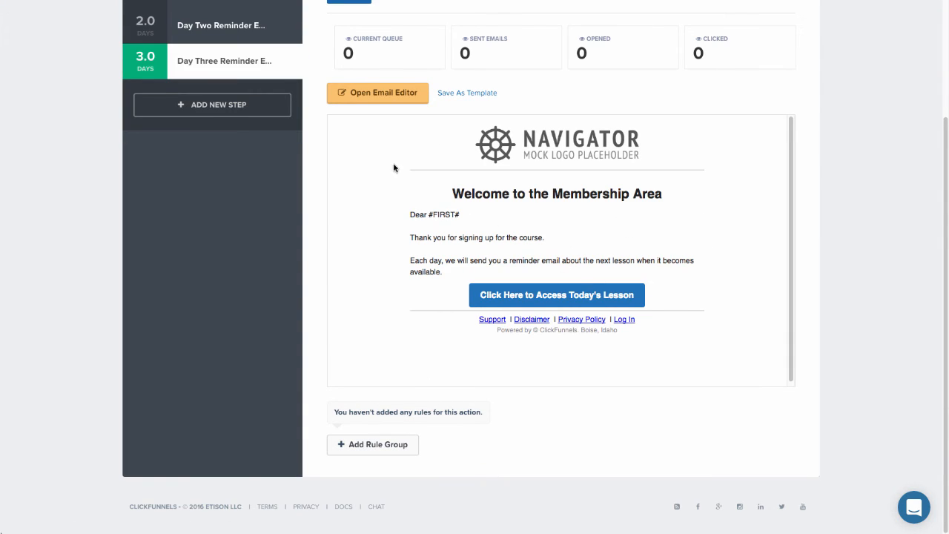
Replace 'Membership Area' in the Day Three email heading with 'Lesson 3'.
left_click(377, 92)
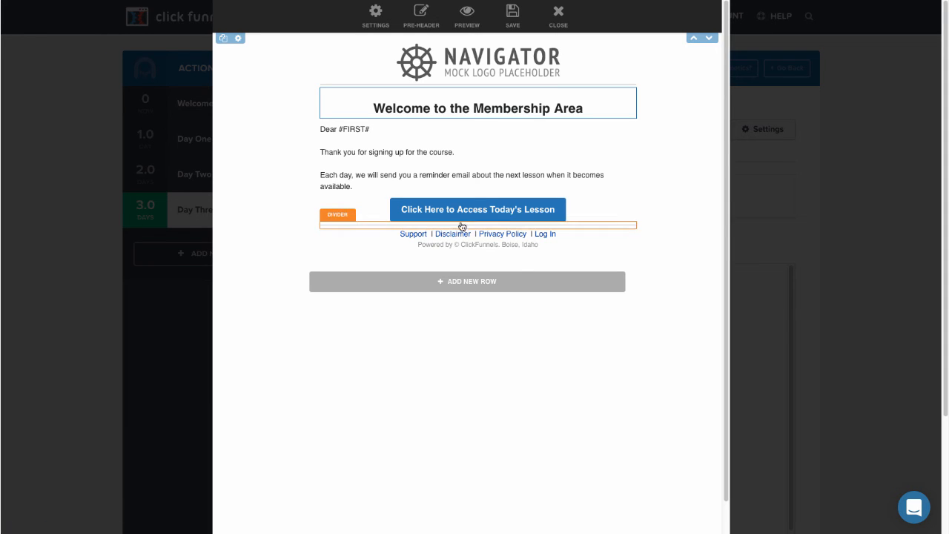
double_click(510, 108)
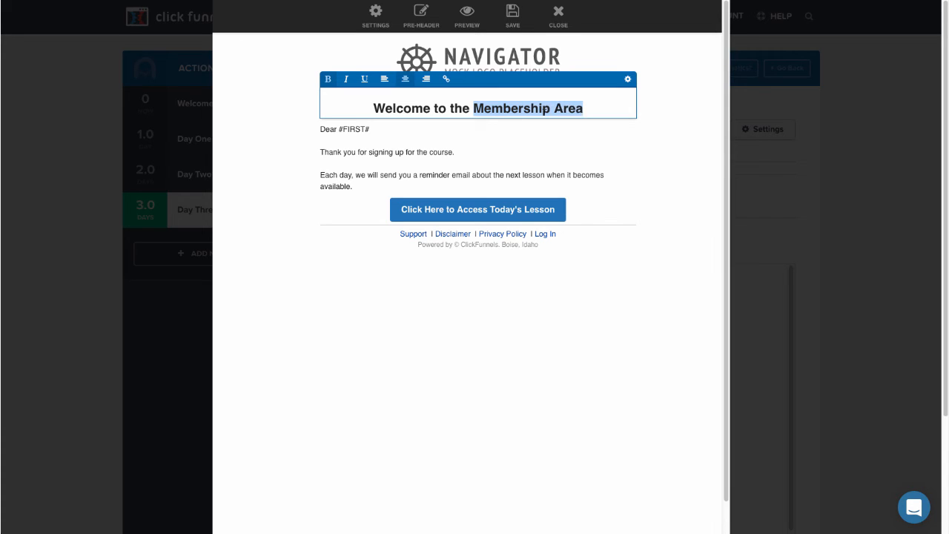
type("Lesson")
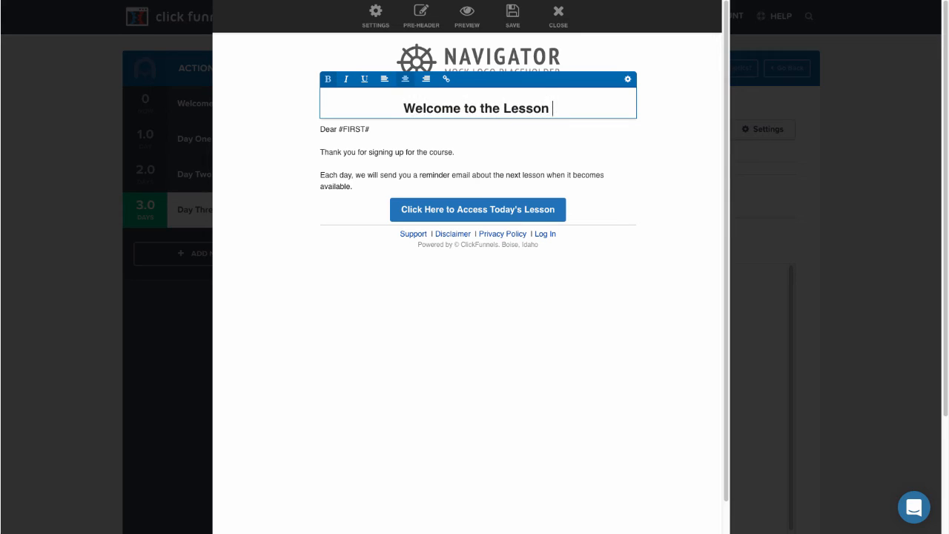
type("3")
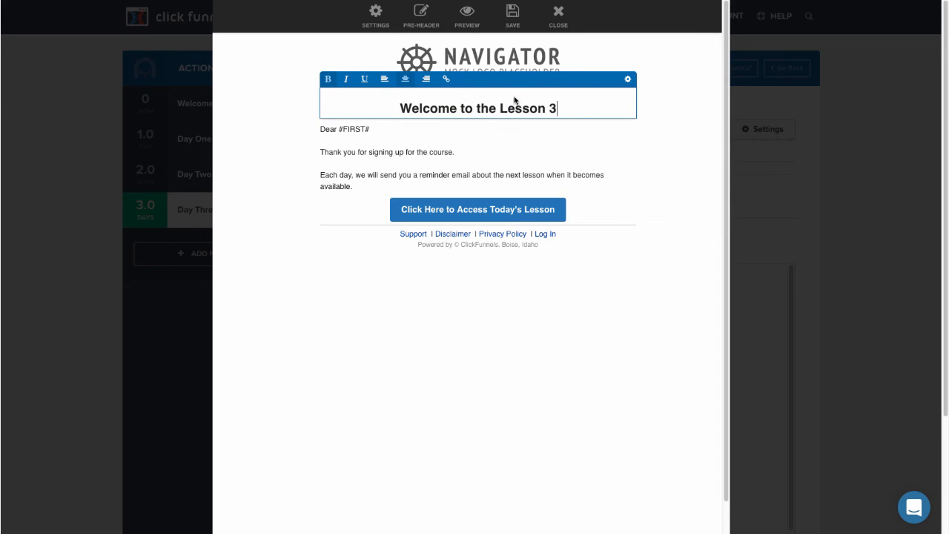
Save the edited Day Three email and close the email editor.
left_click(513, 15)
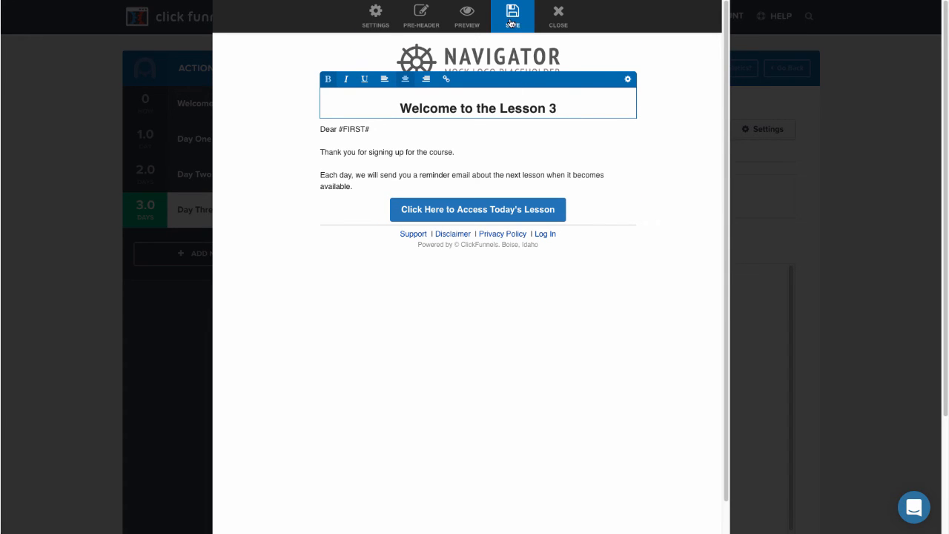
left_click(511, 14)
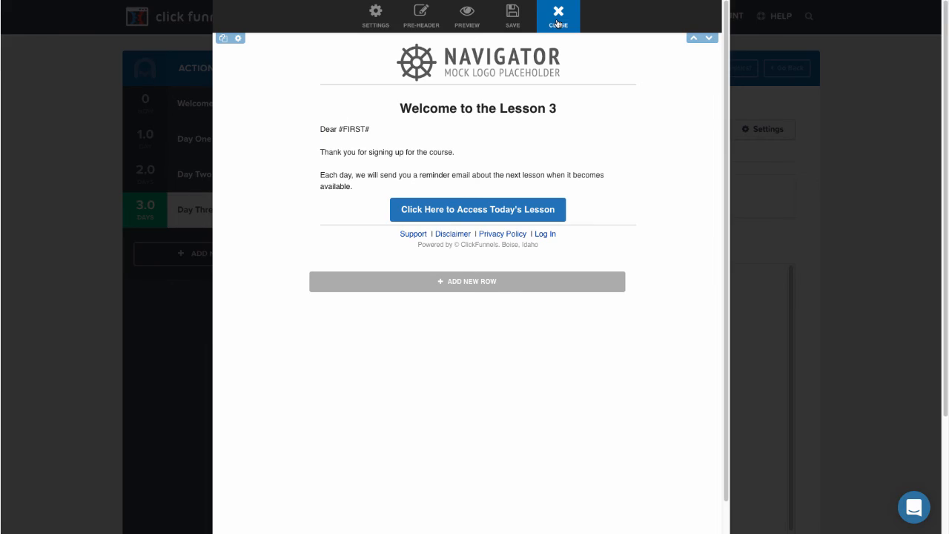
left_click(558, 15)
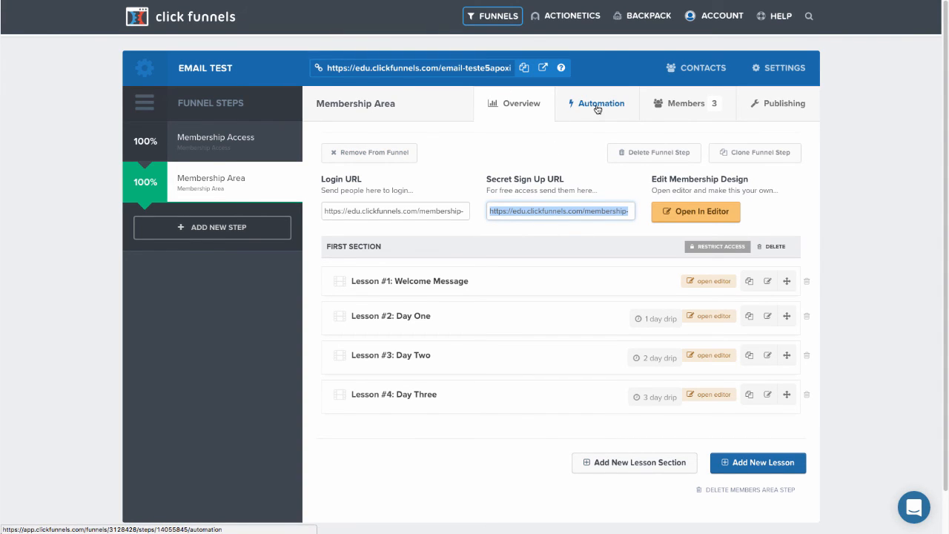
mouse_move(593, 109)
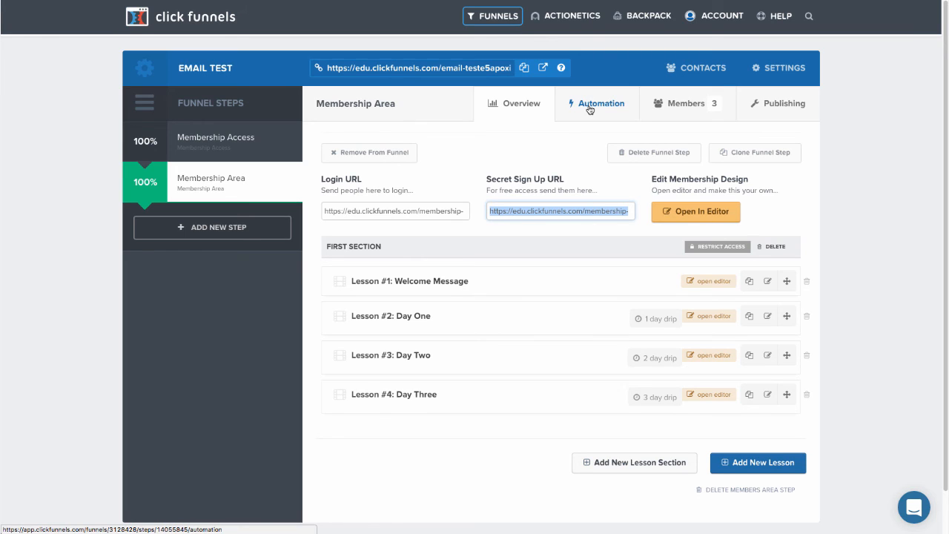
mouse_move(608, 109)
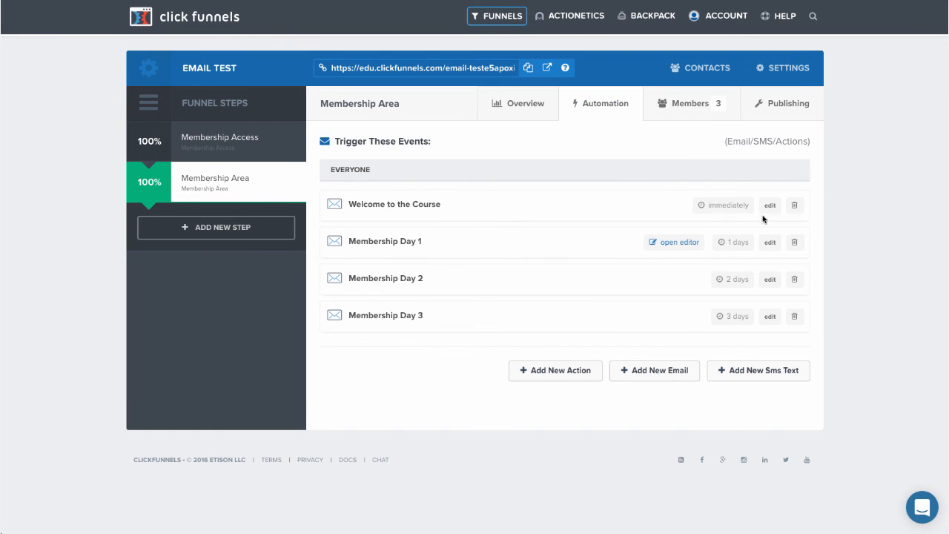
mouse_move(733, 314)
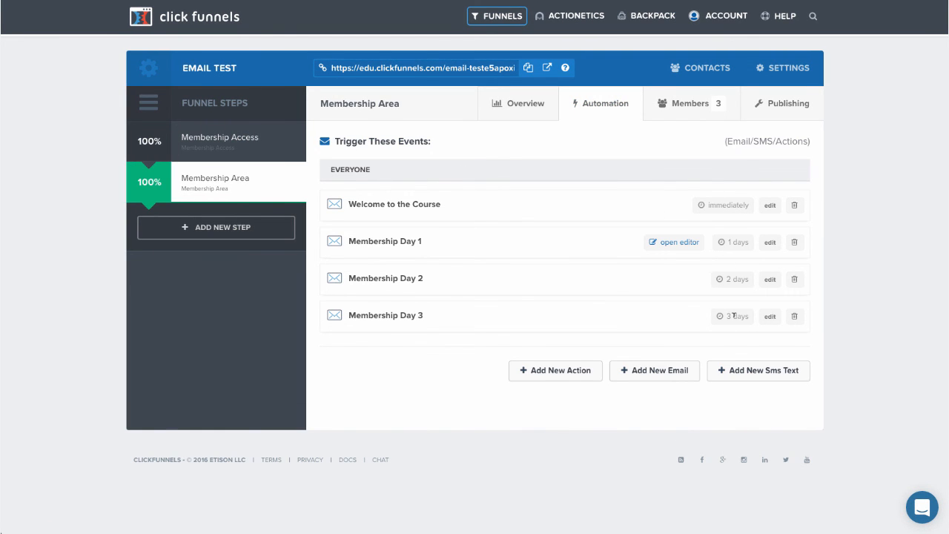